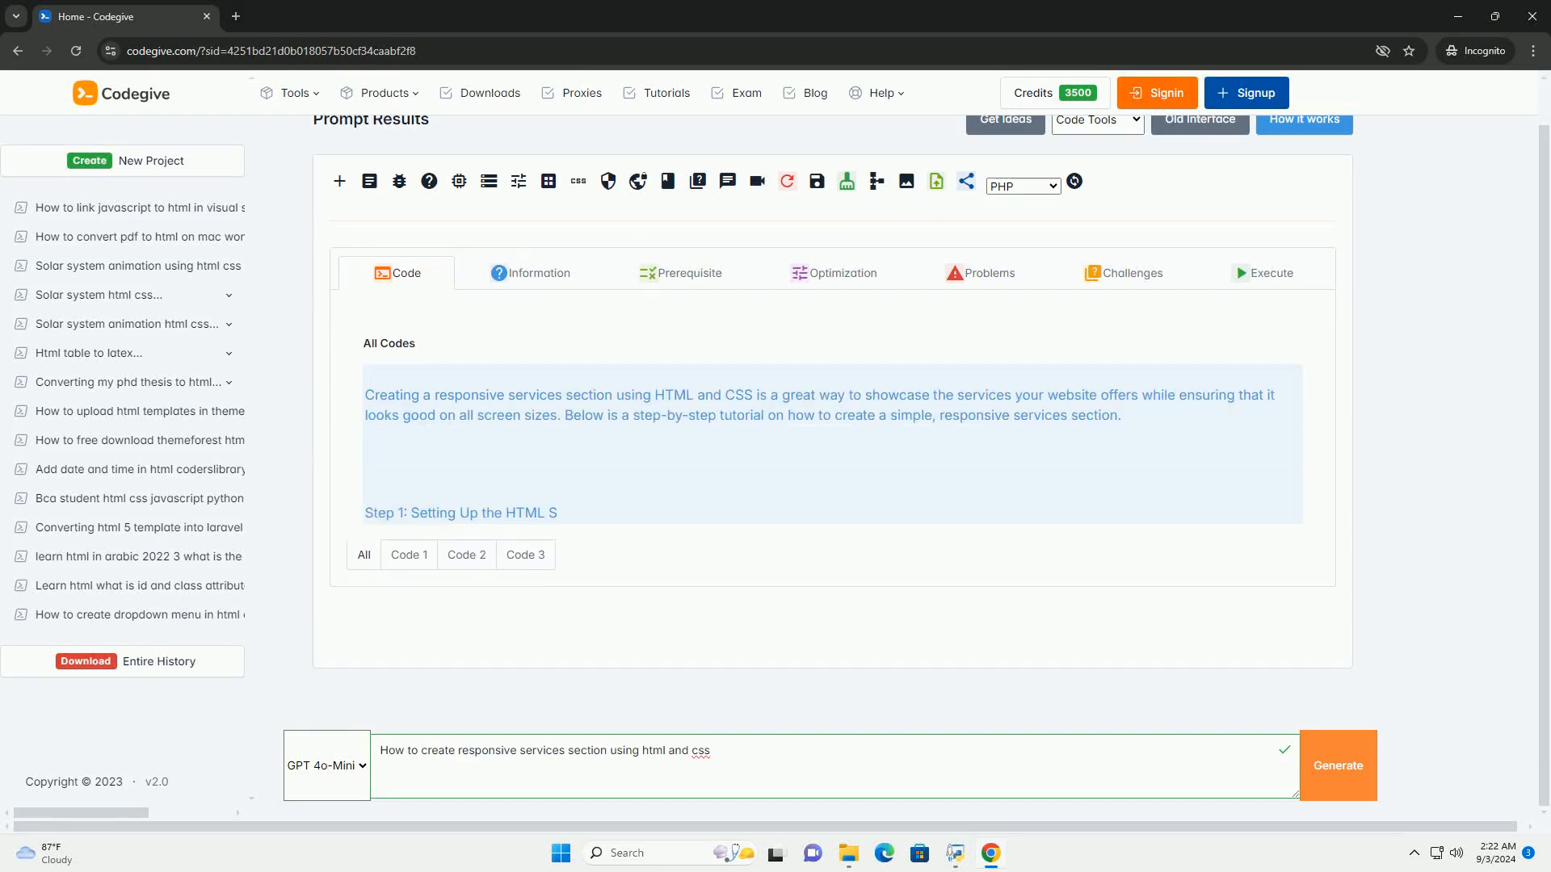
scroll("down", 3)
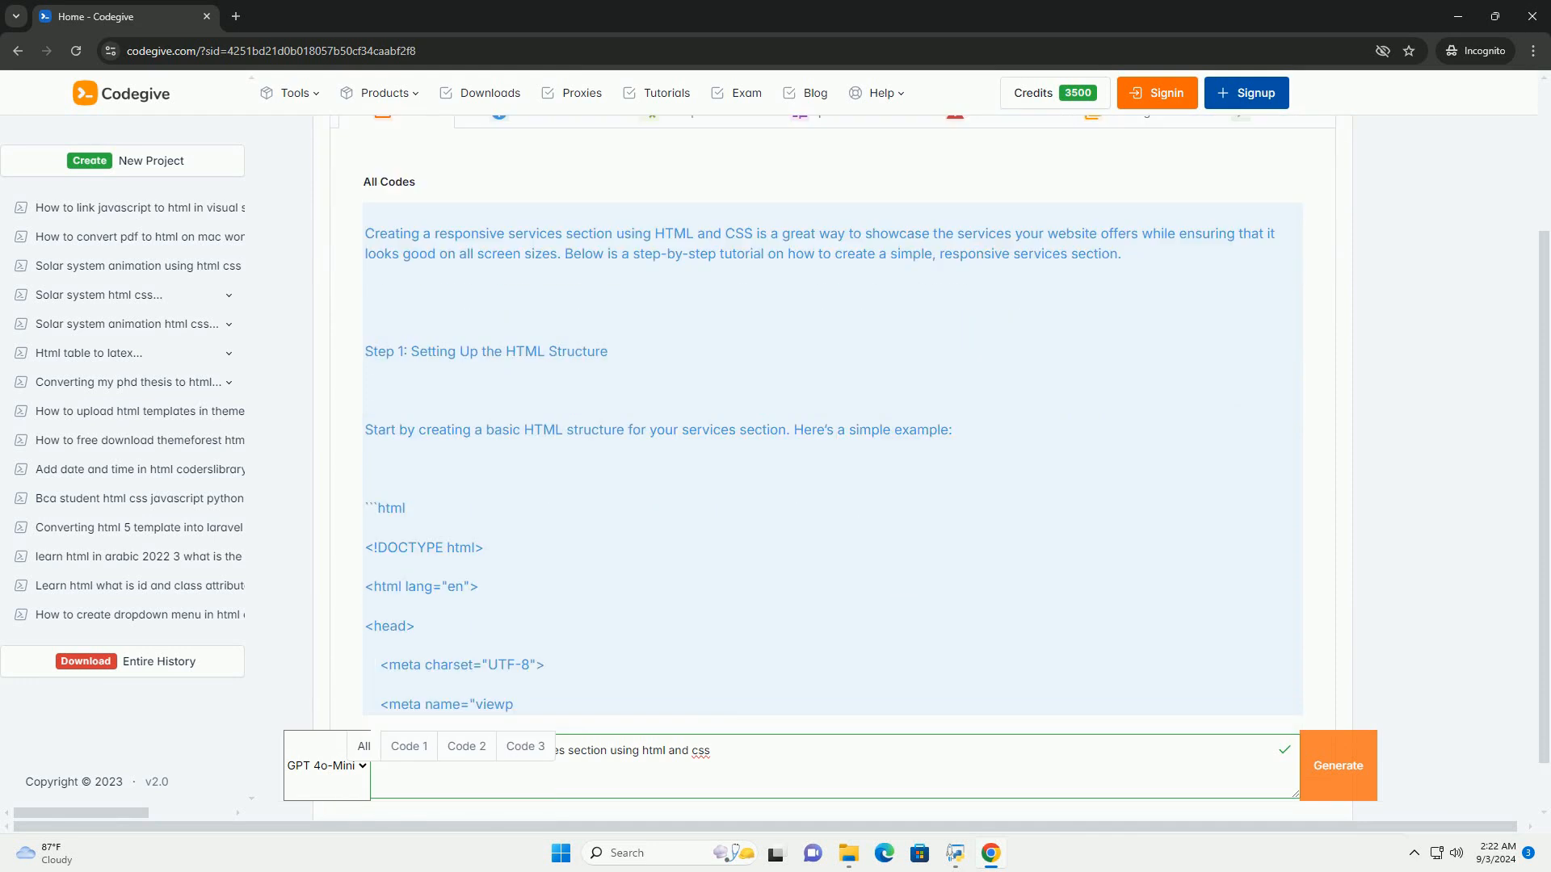
scroll("down", 3)
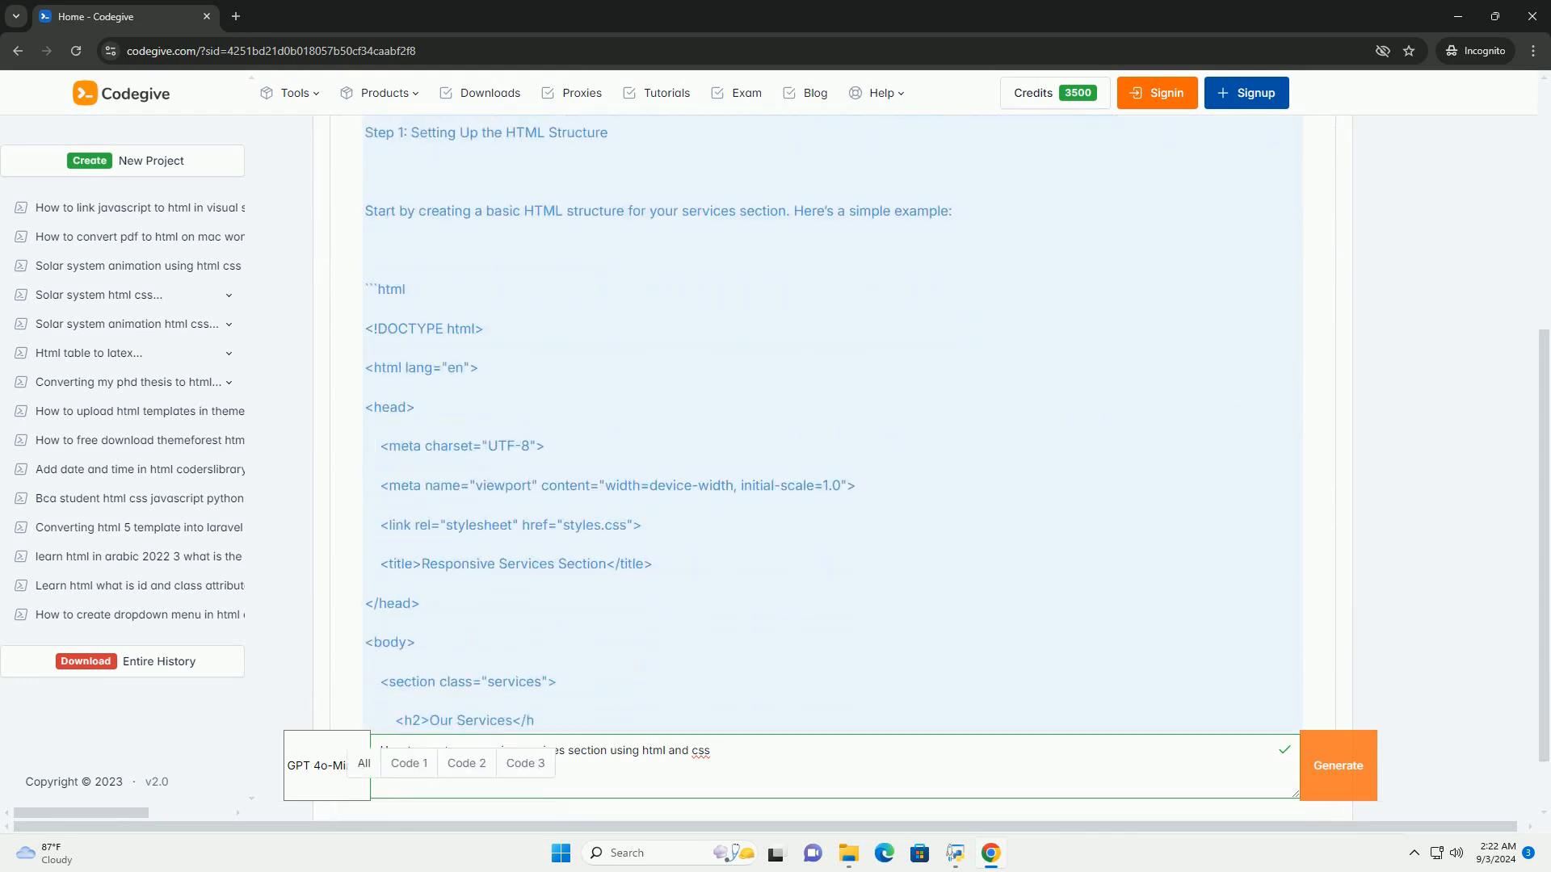
scroll("down", 3)
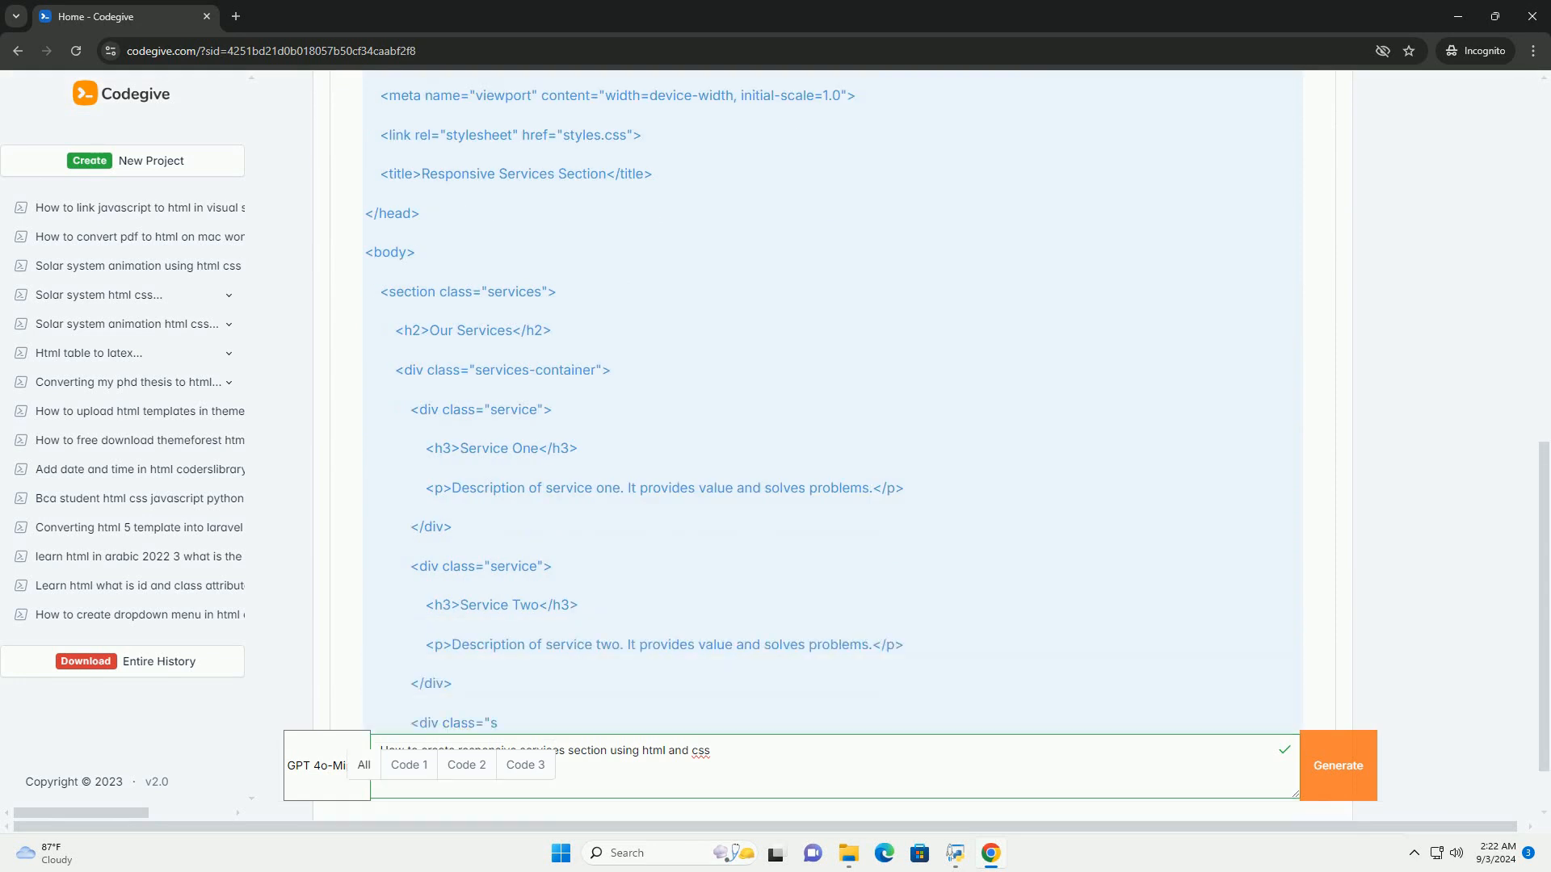
scroll("down", 3)
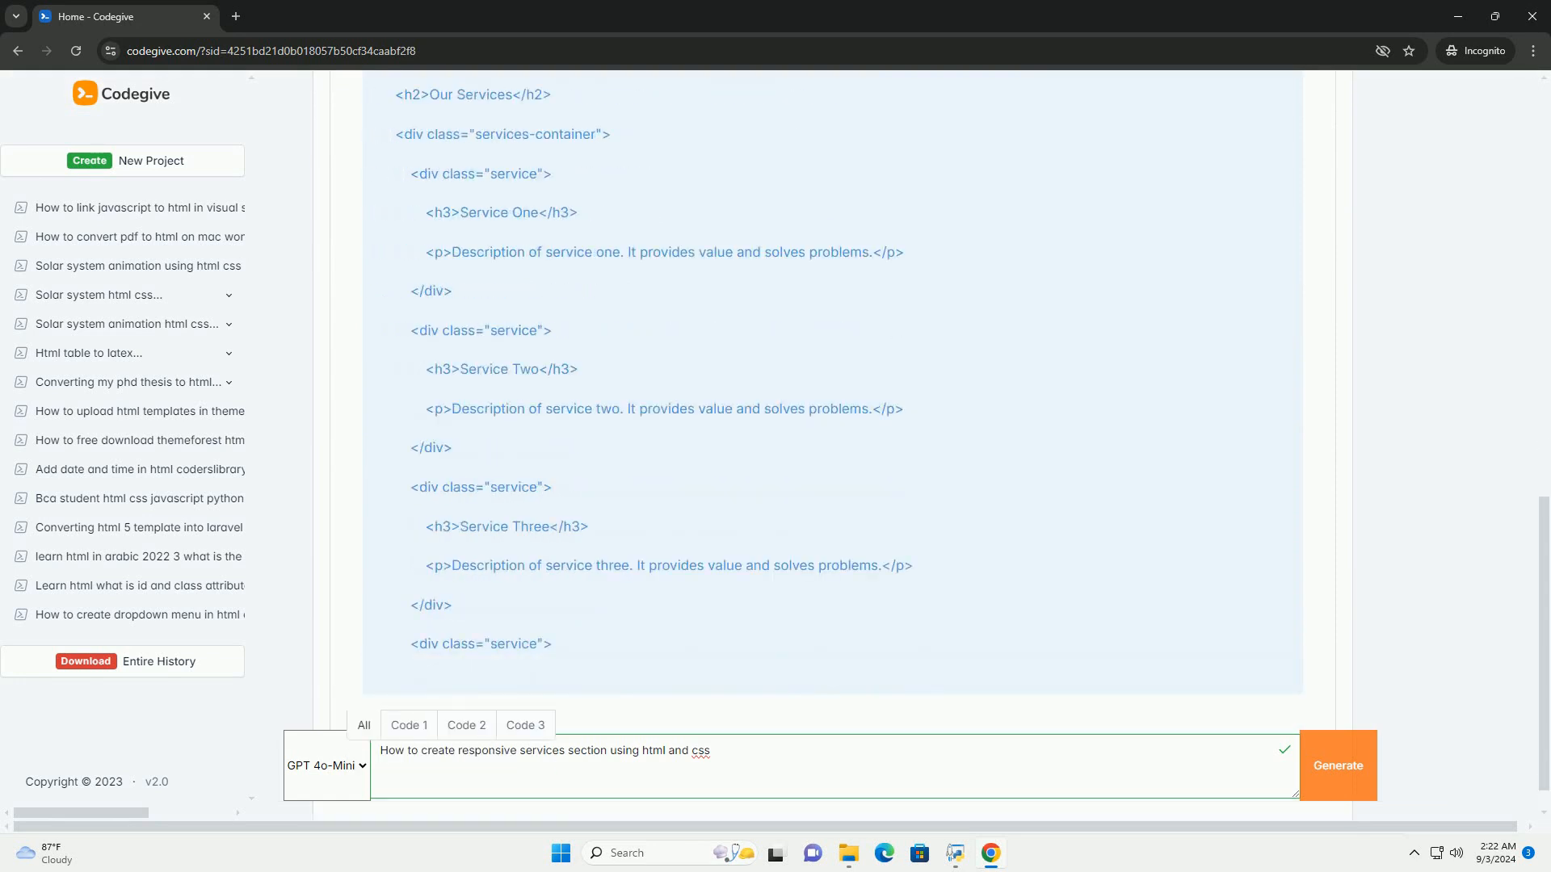
scroll("down", 3)
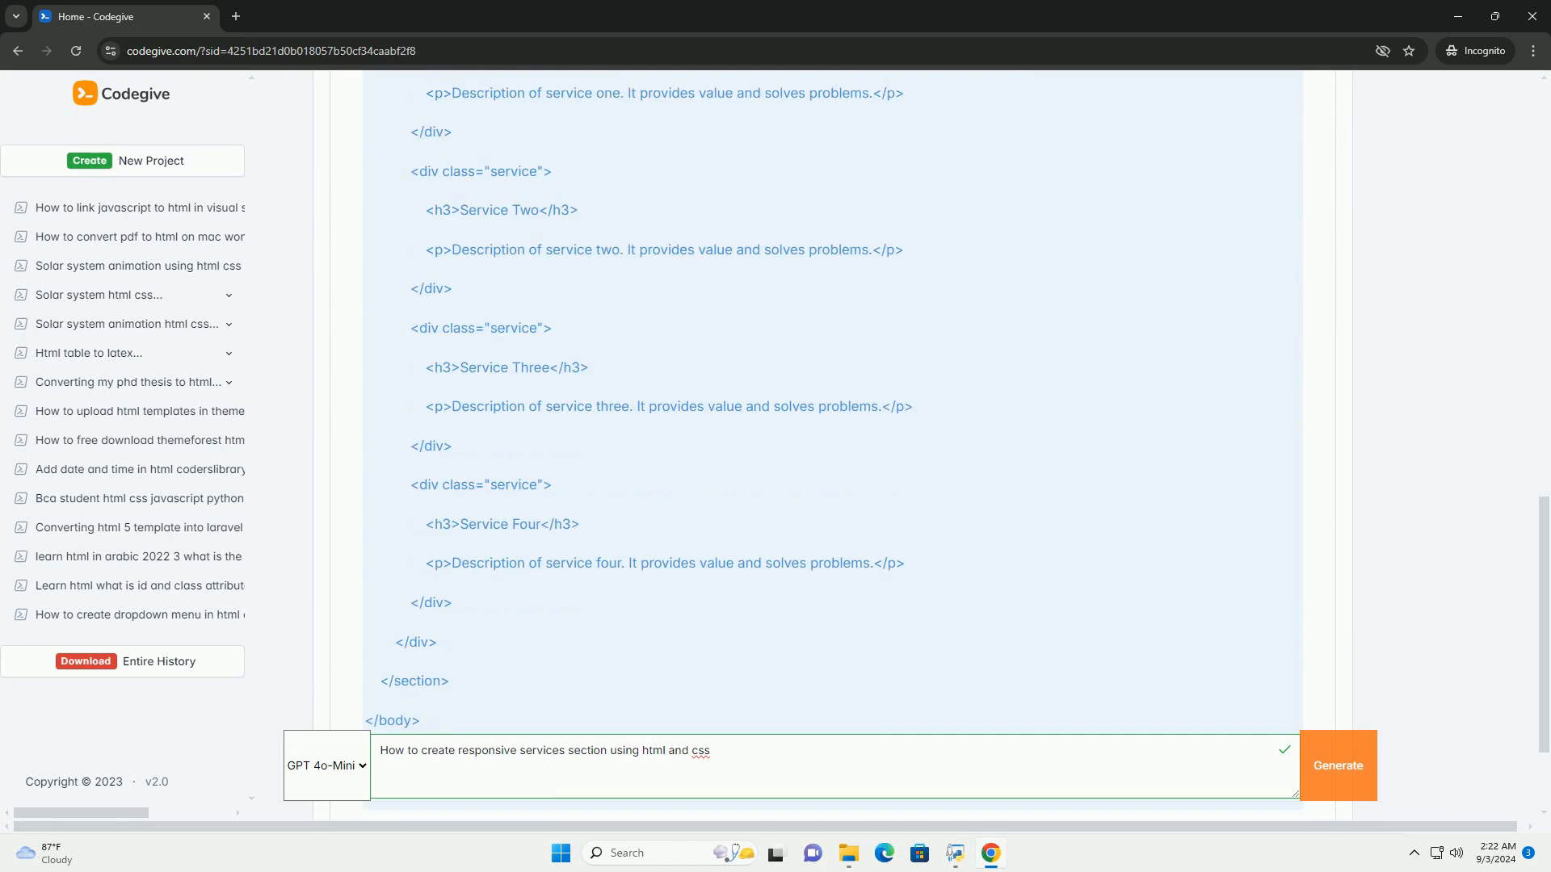
scroll("down", 3)
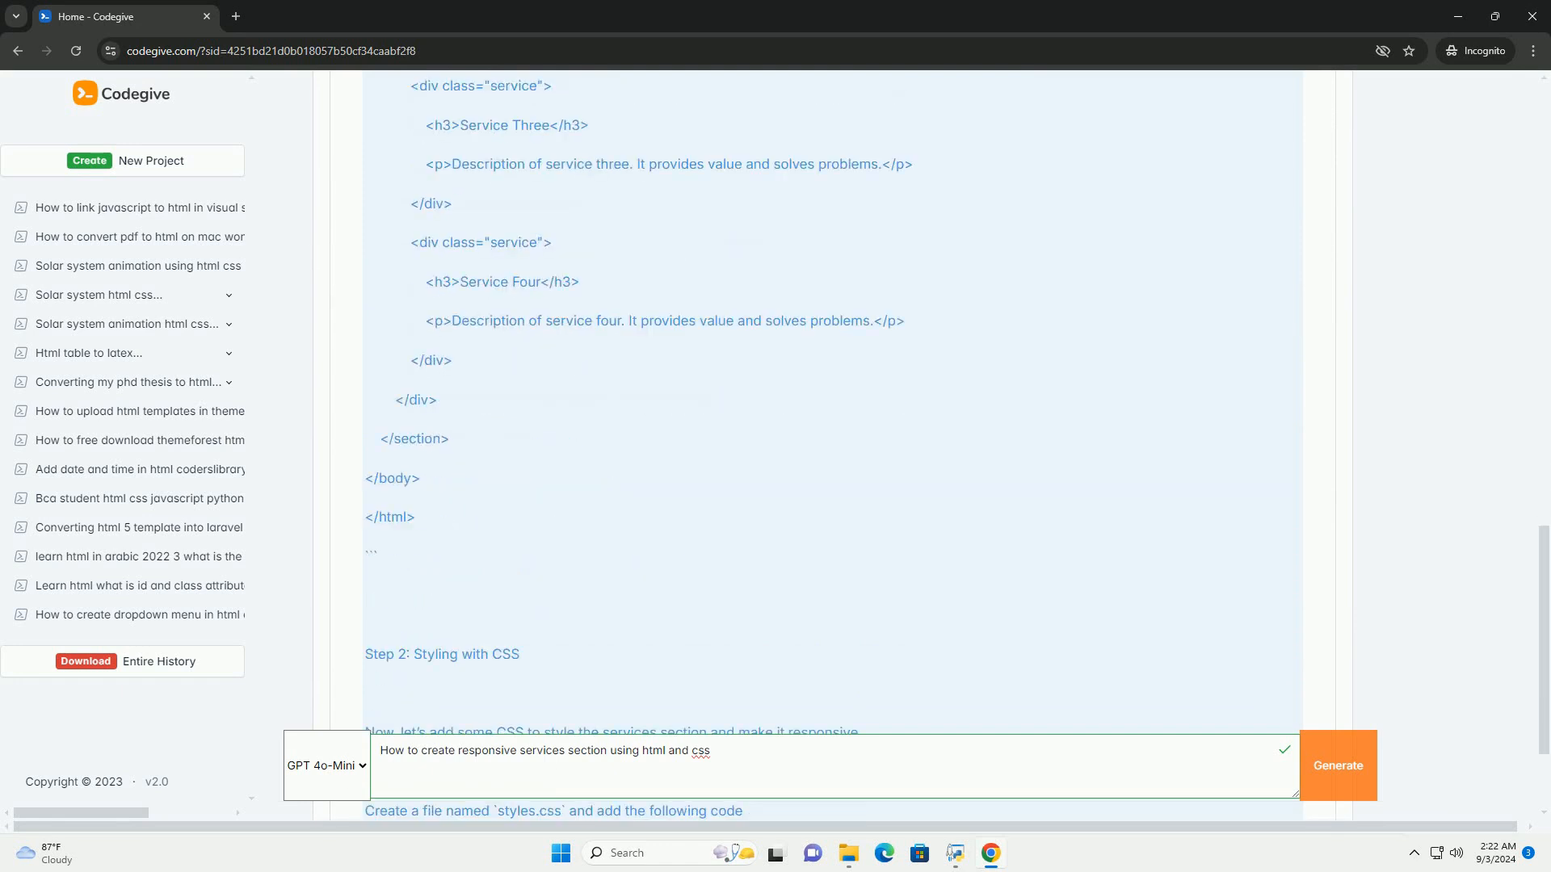
scroll("down", 3)
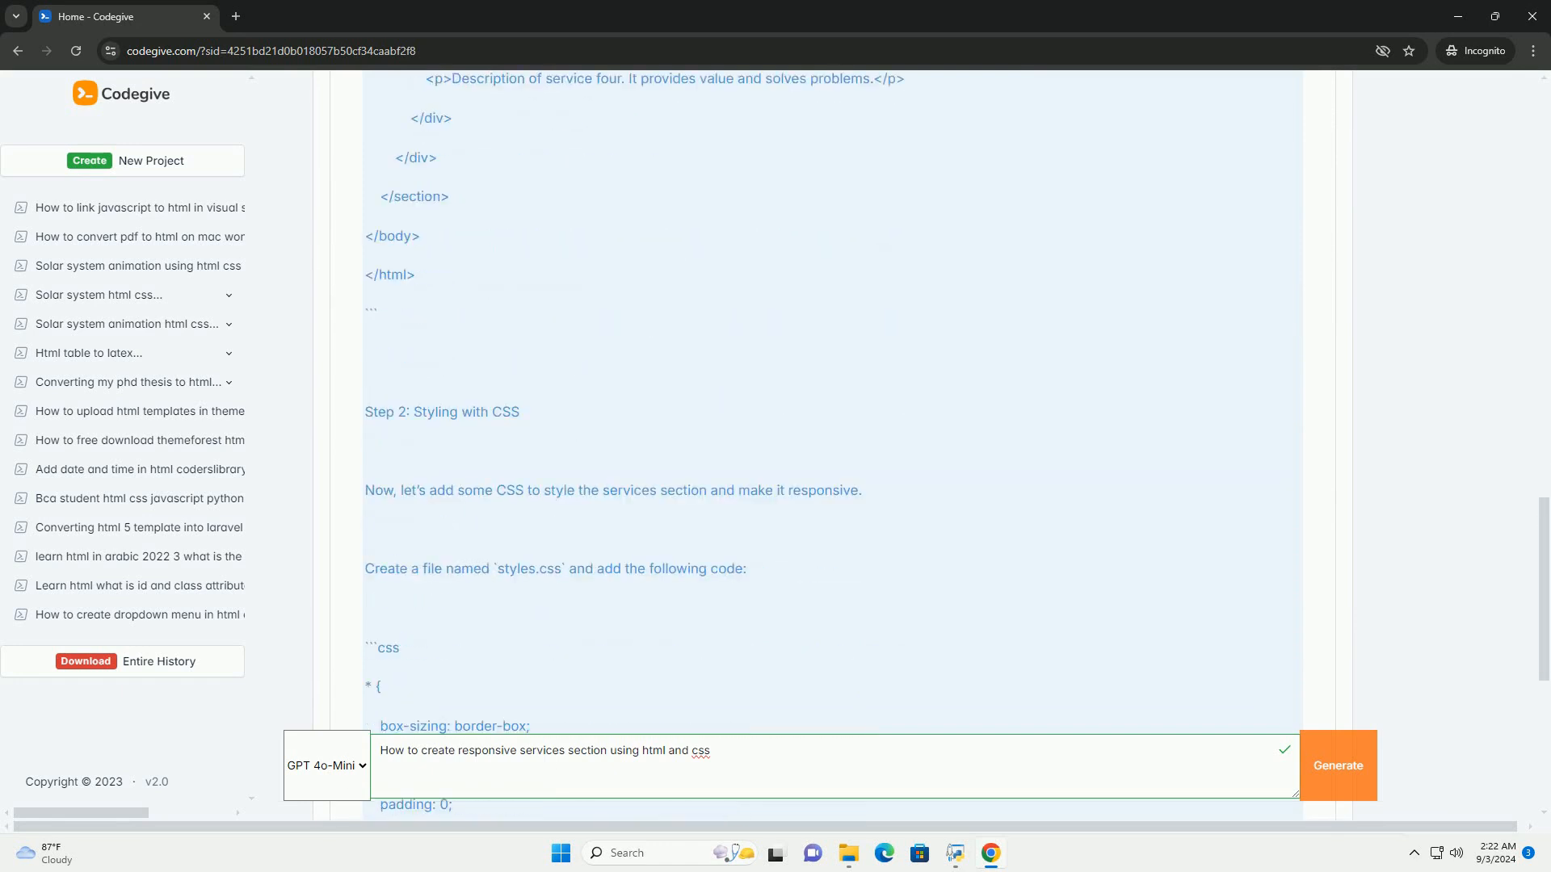
scroll("down", 3)
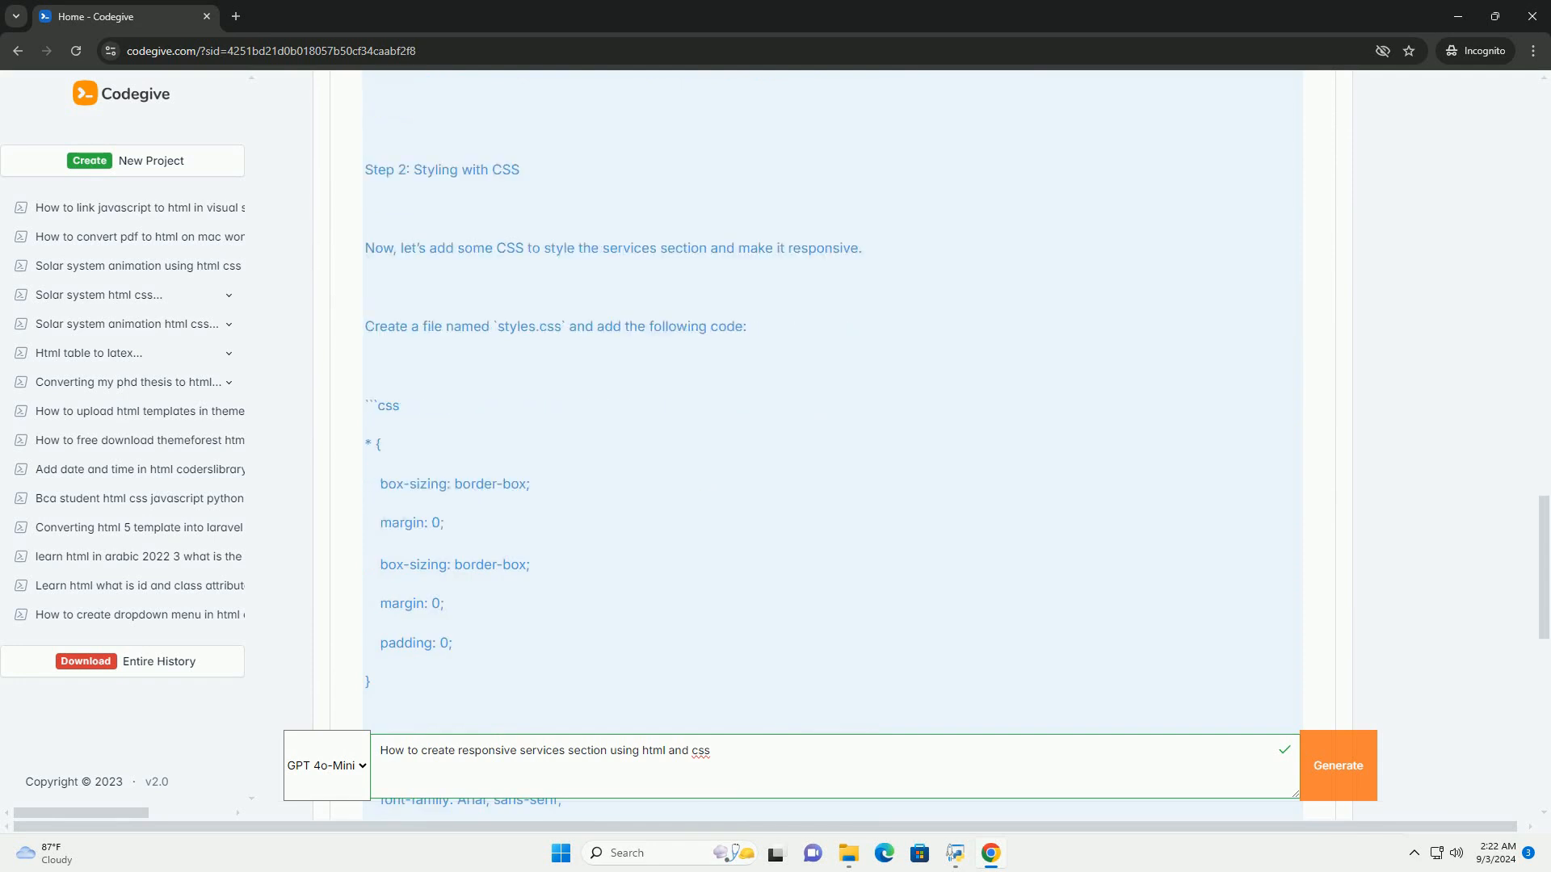
scroll("down", 3)
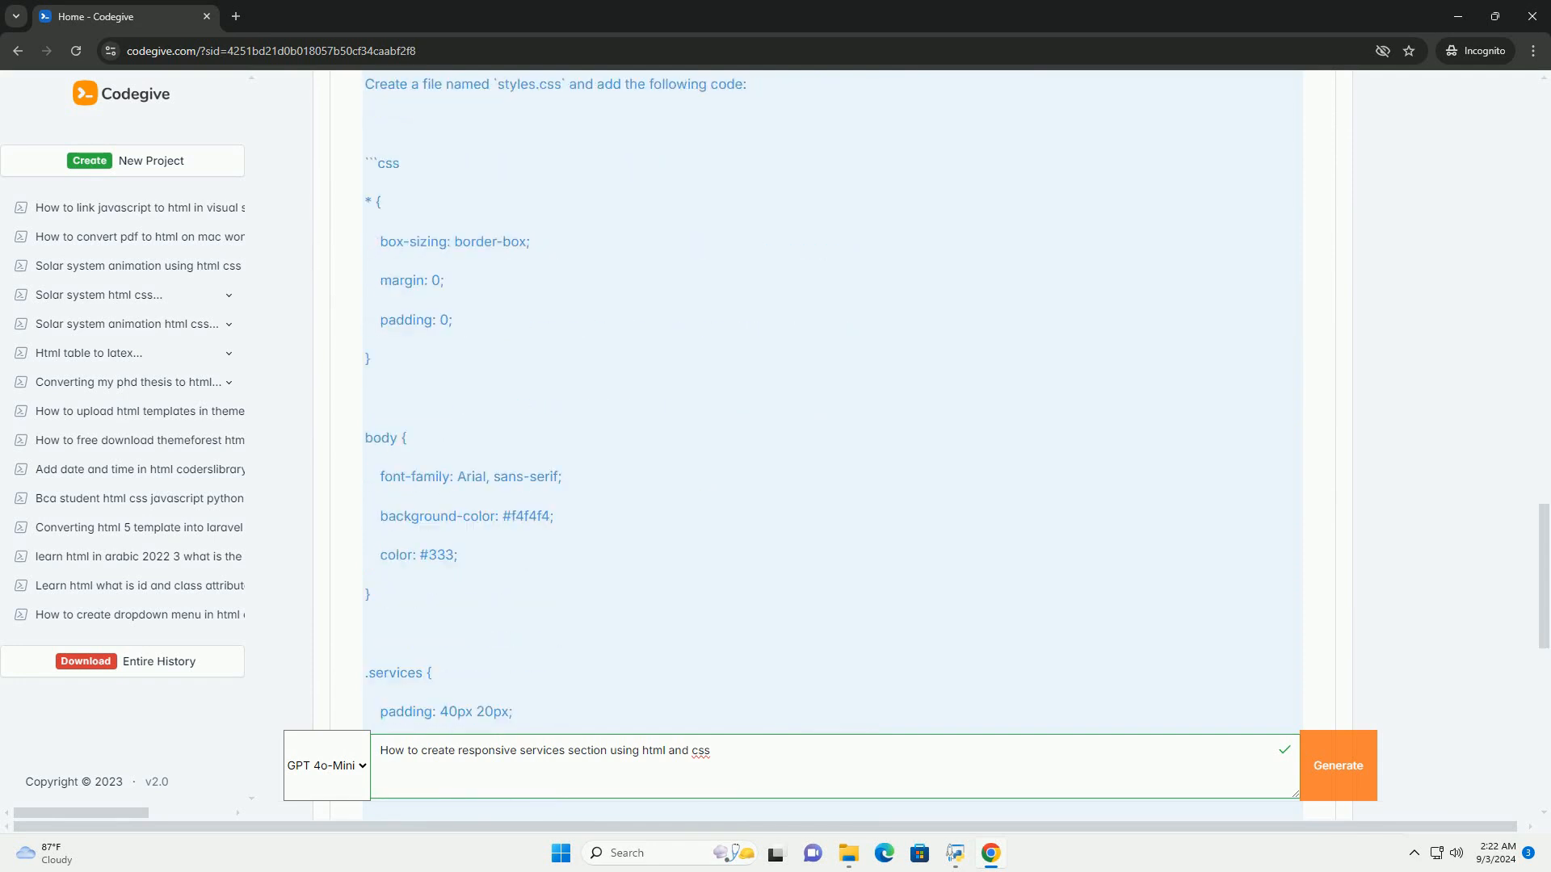
scroll("down", 3)
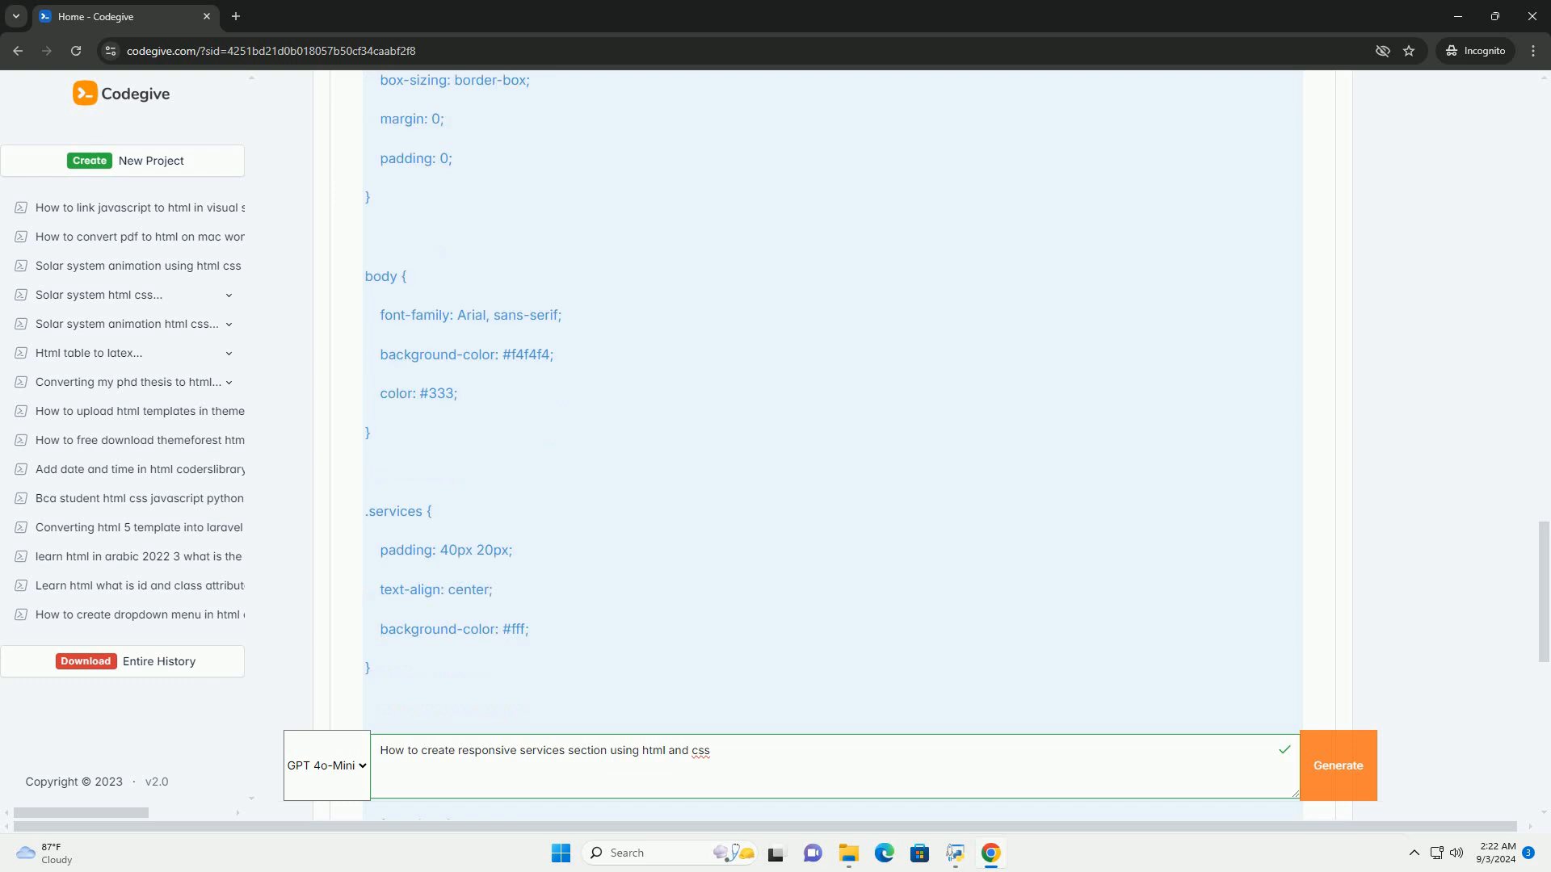
scroll("down", 3)
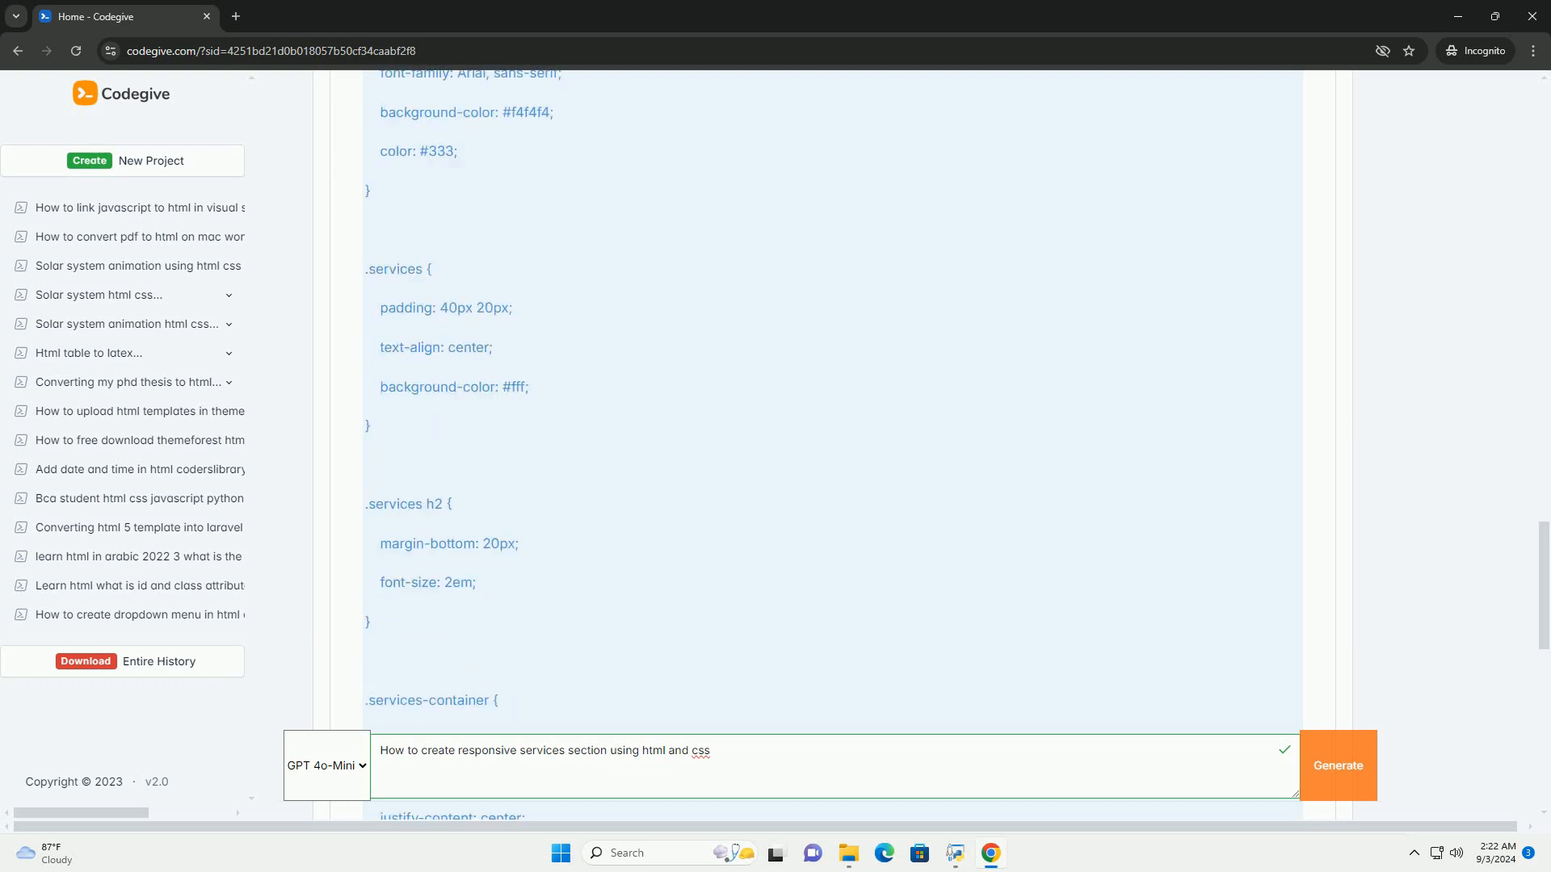
scroll("down", 3)
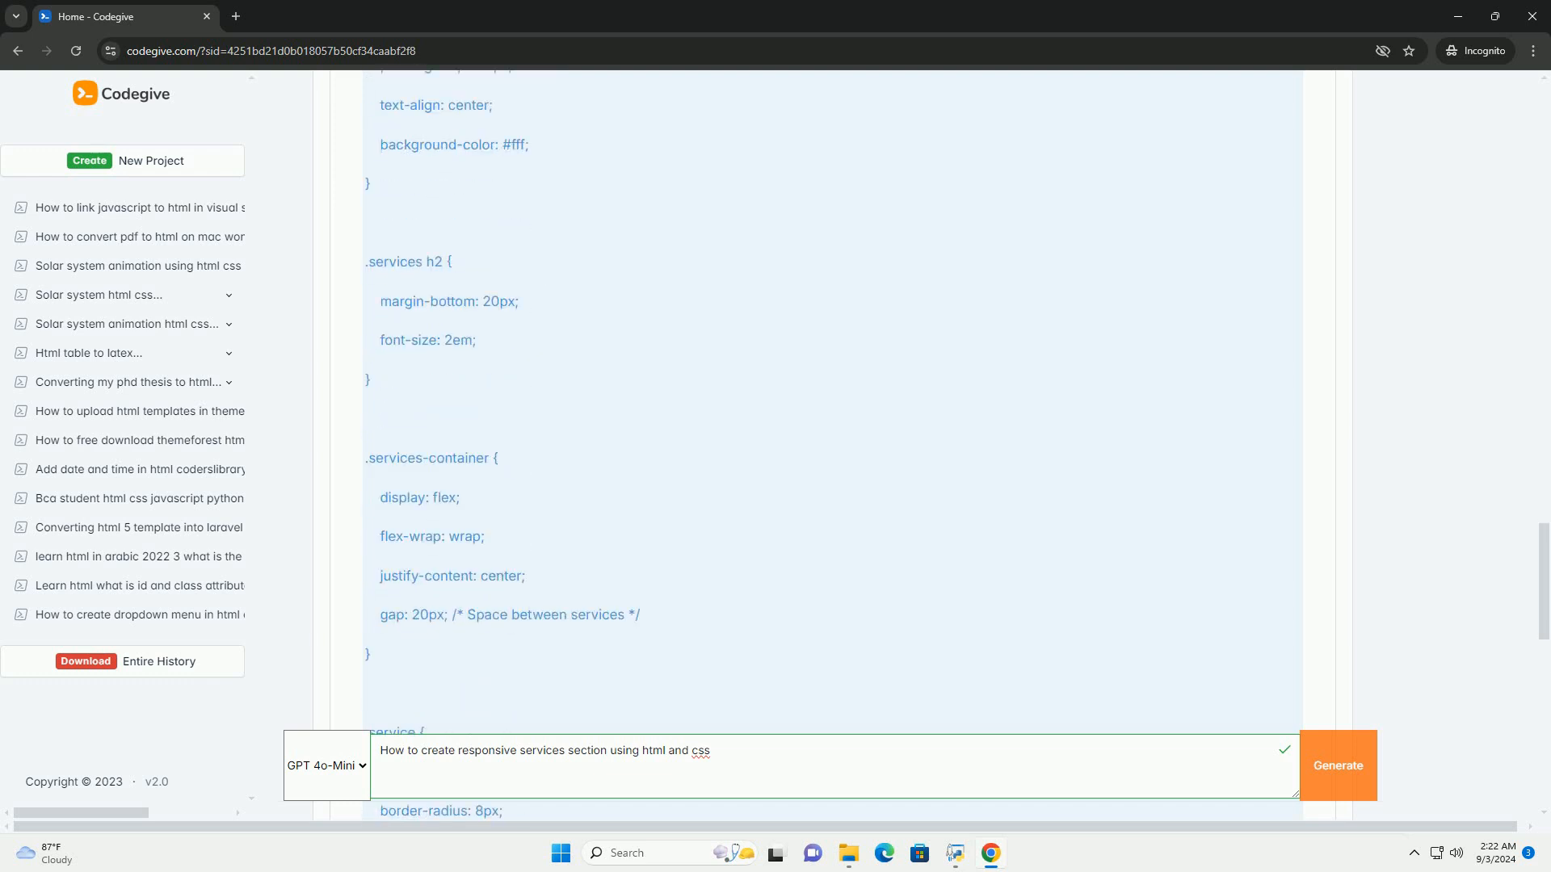
scroll("down", 3)
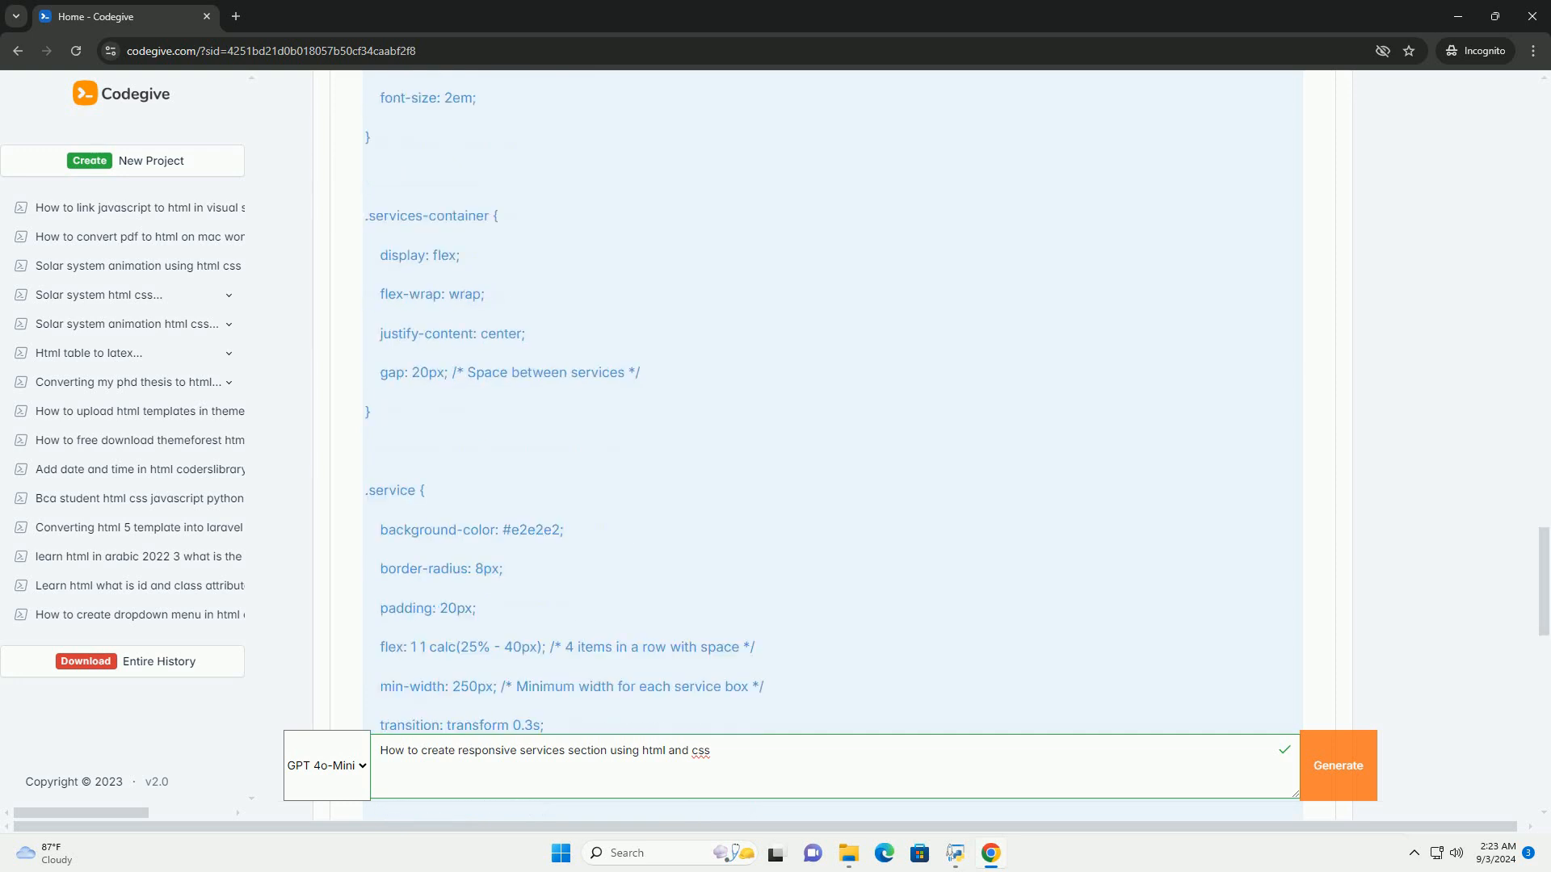
scroll("down", 3)
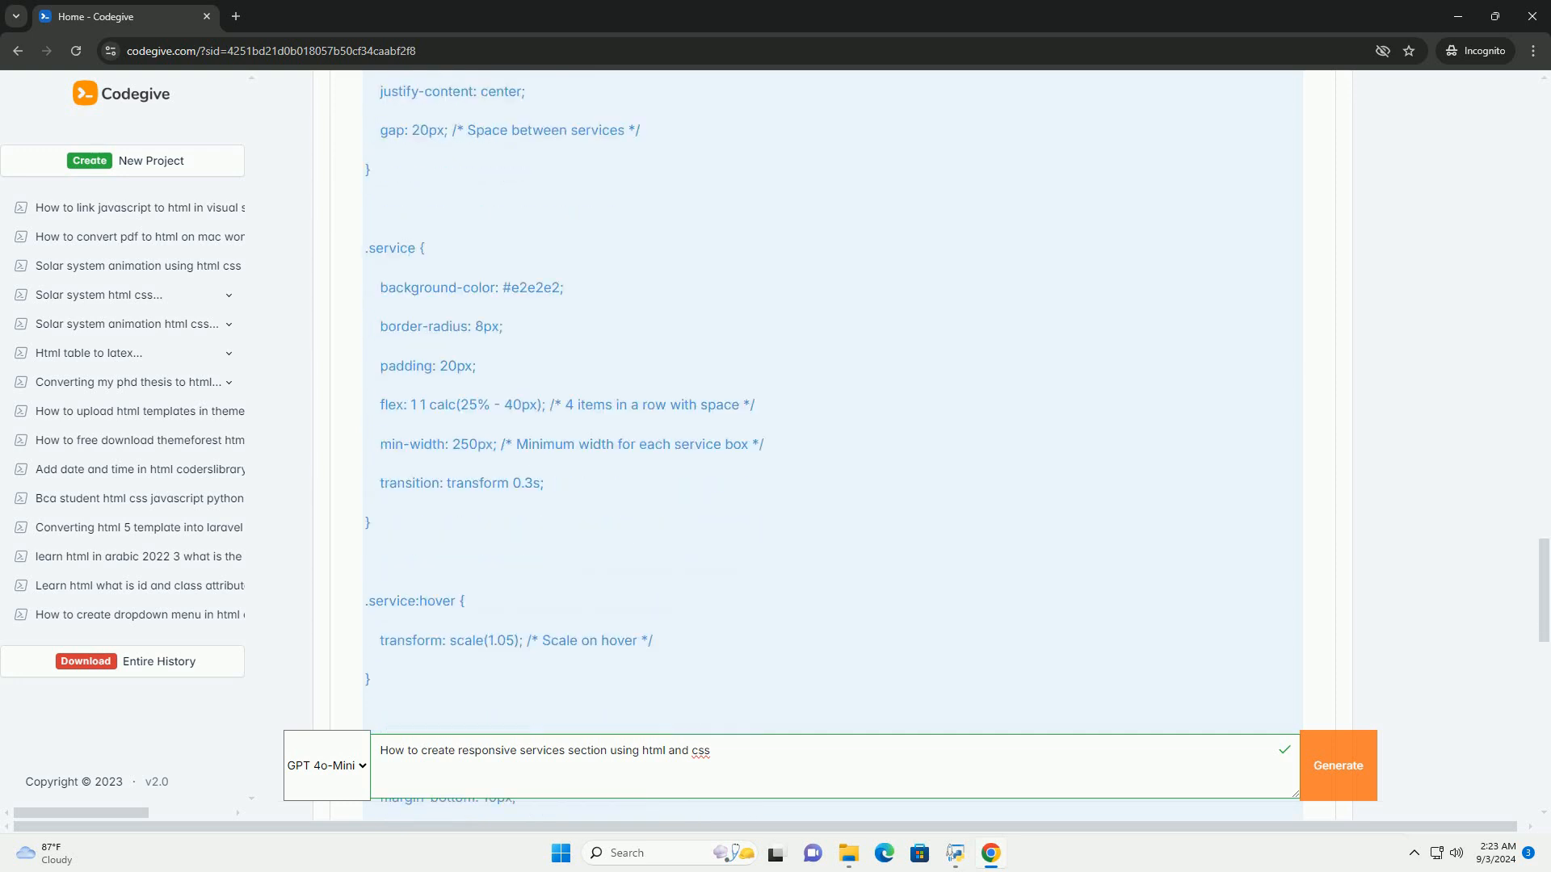
scroll("down", 3)
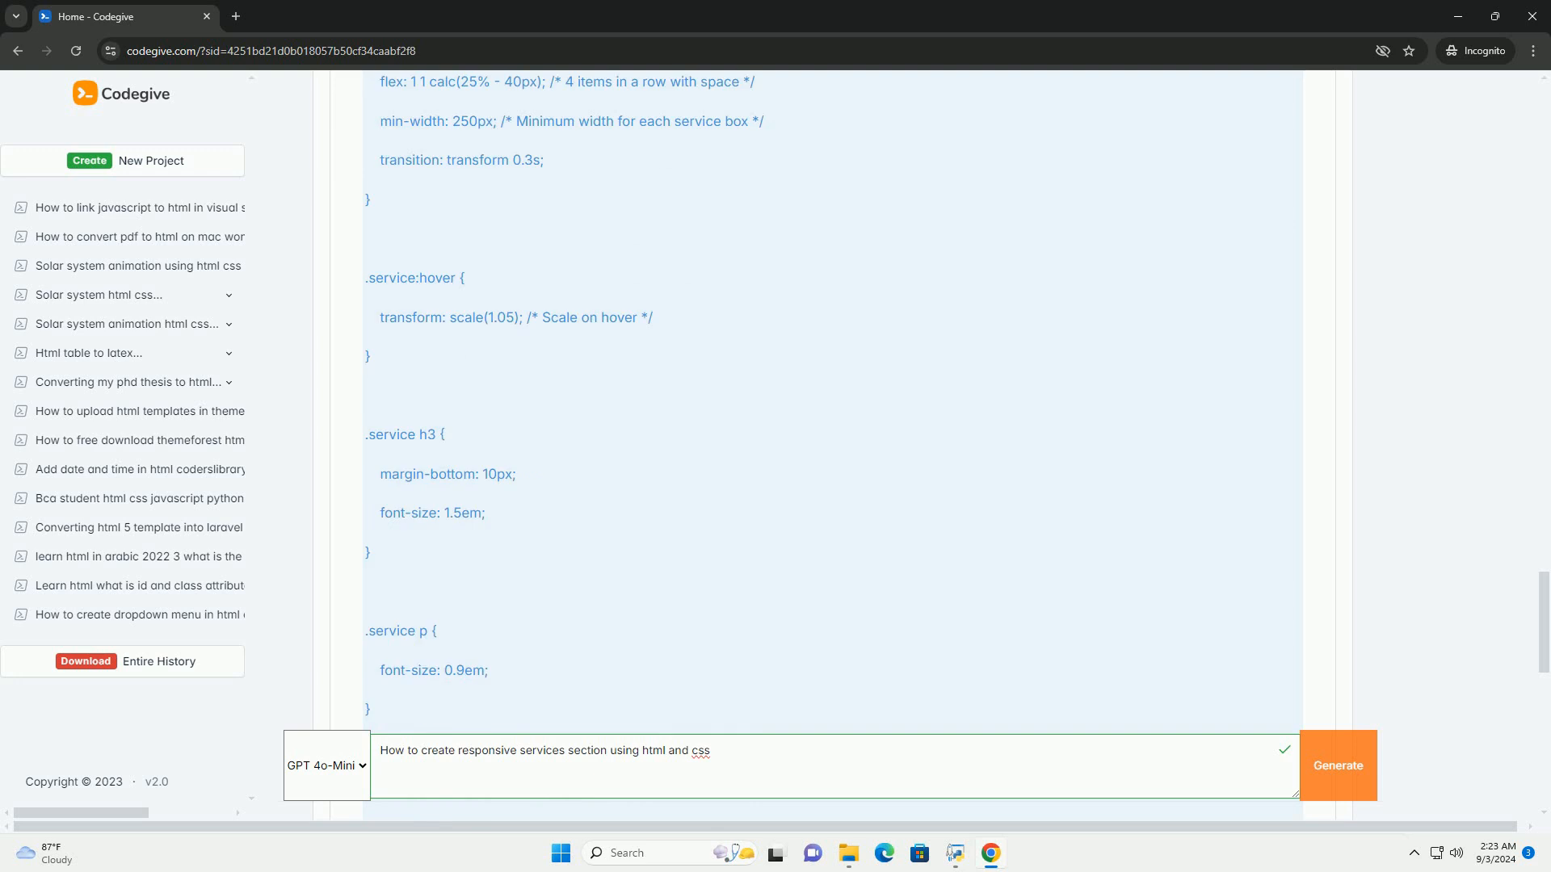
scroll("down", 3)
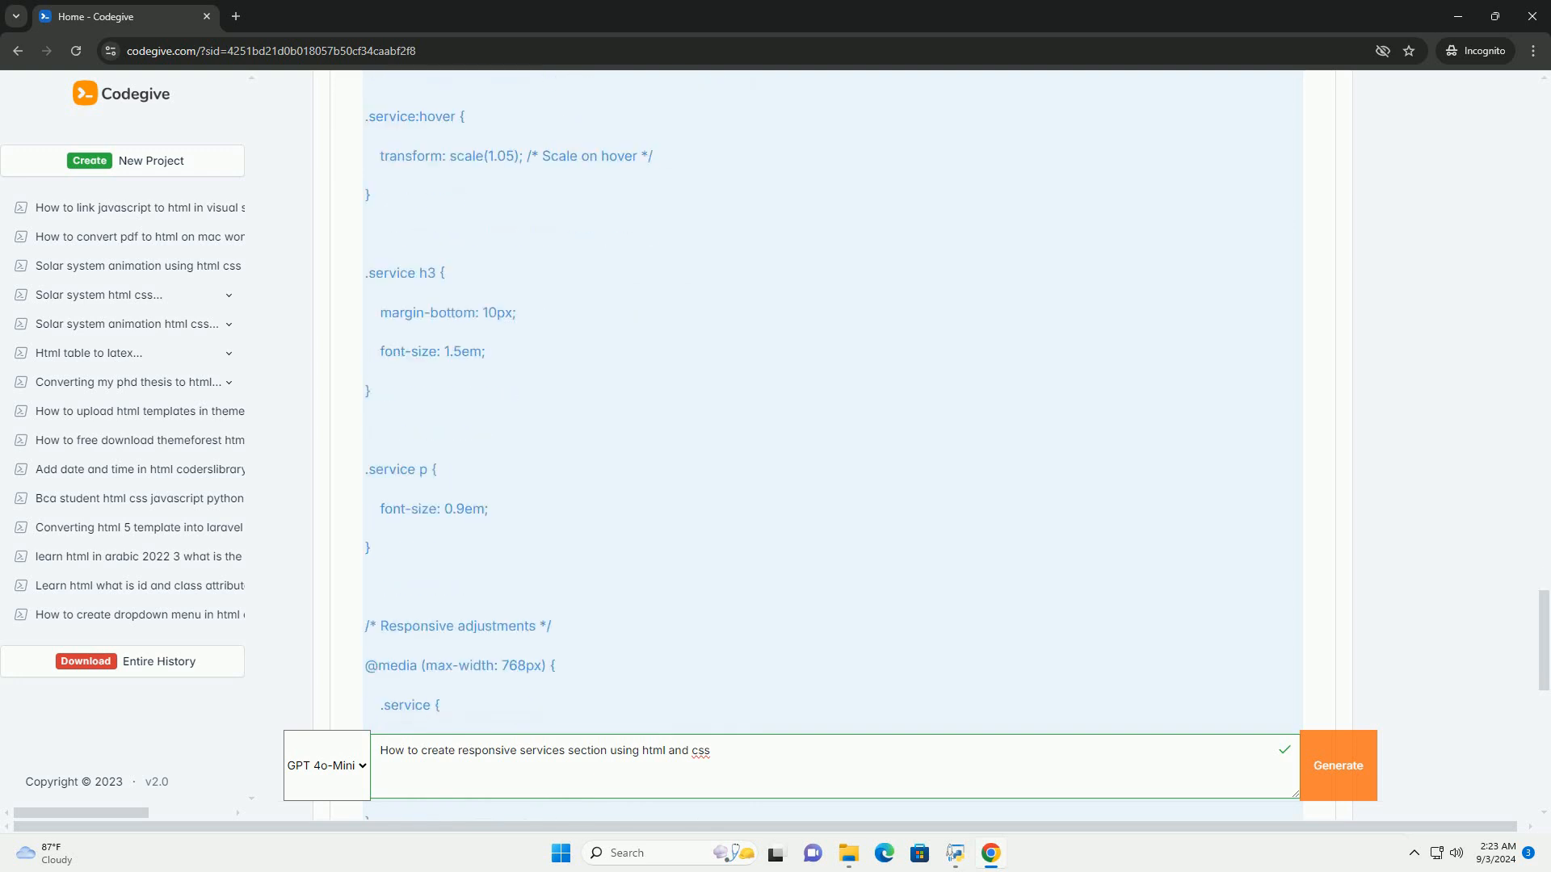
scroll("down", 3)
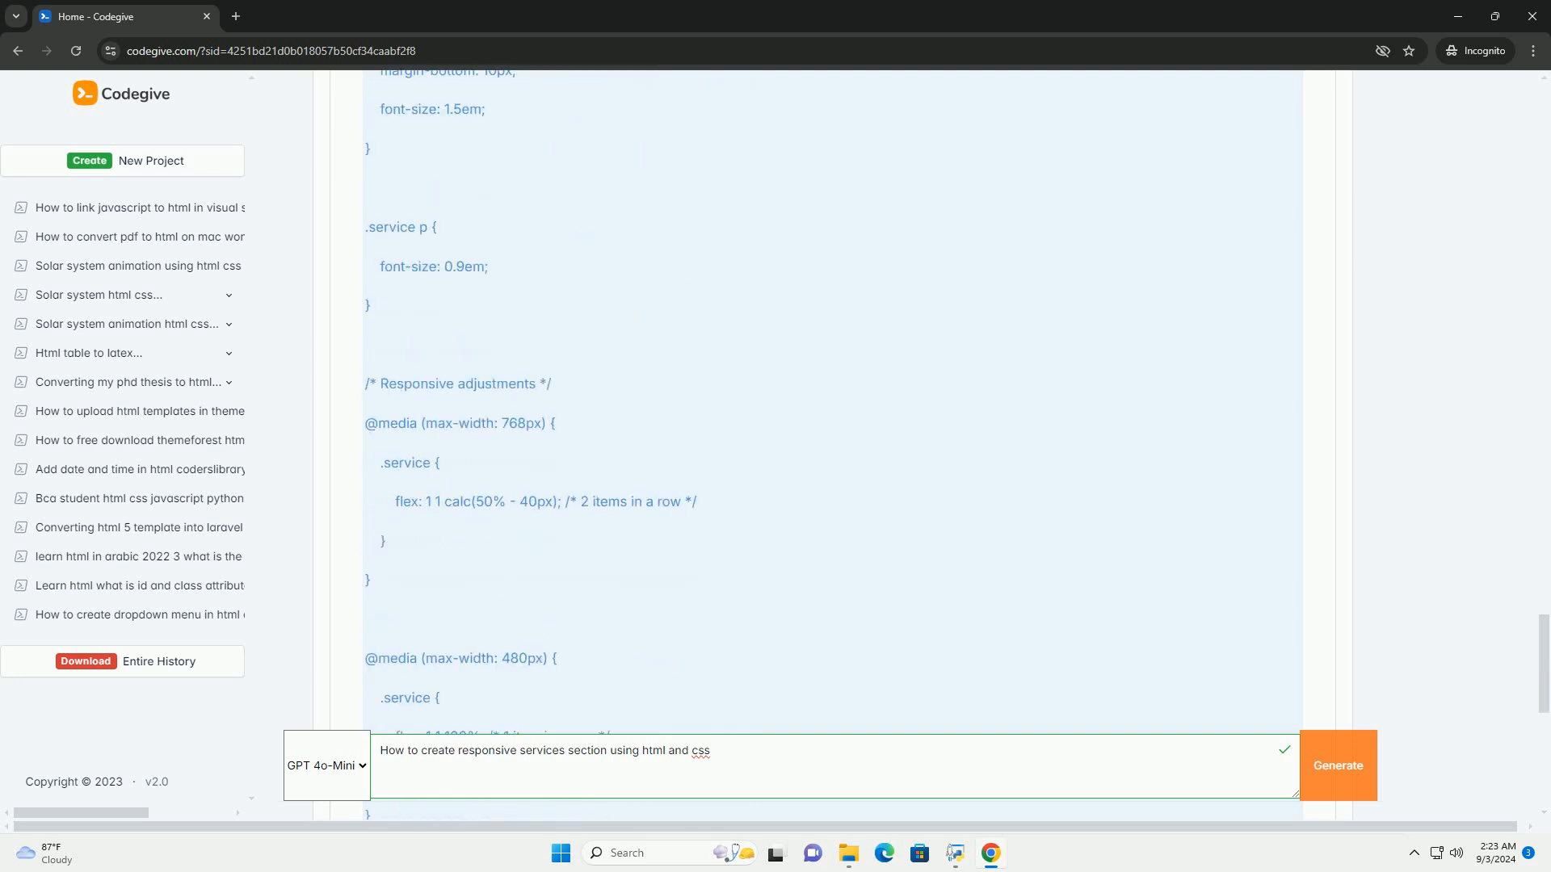
scroll("down", 3)
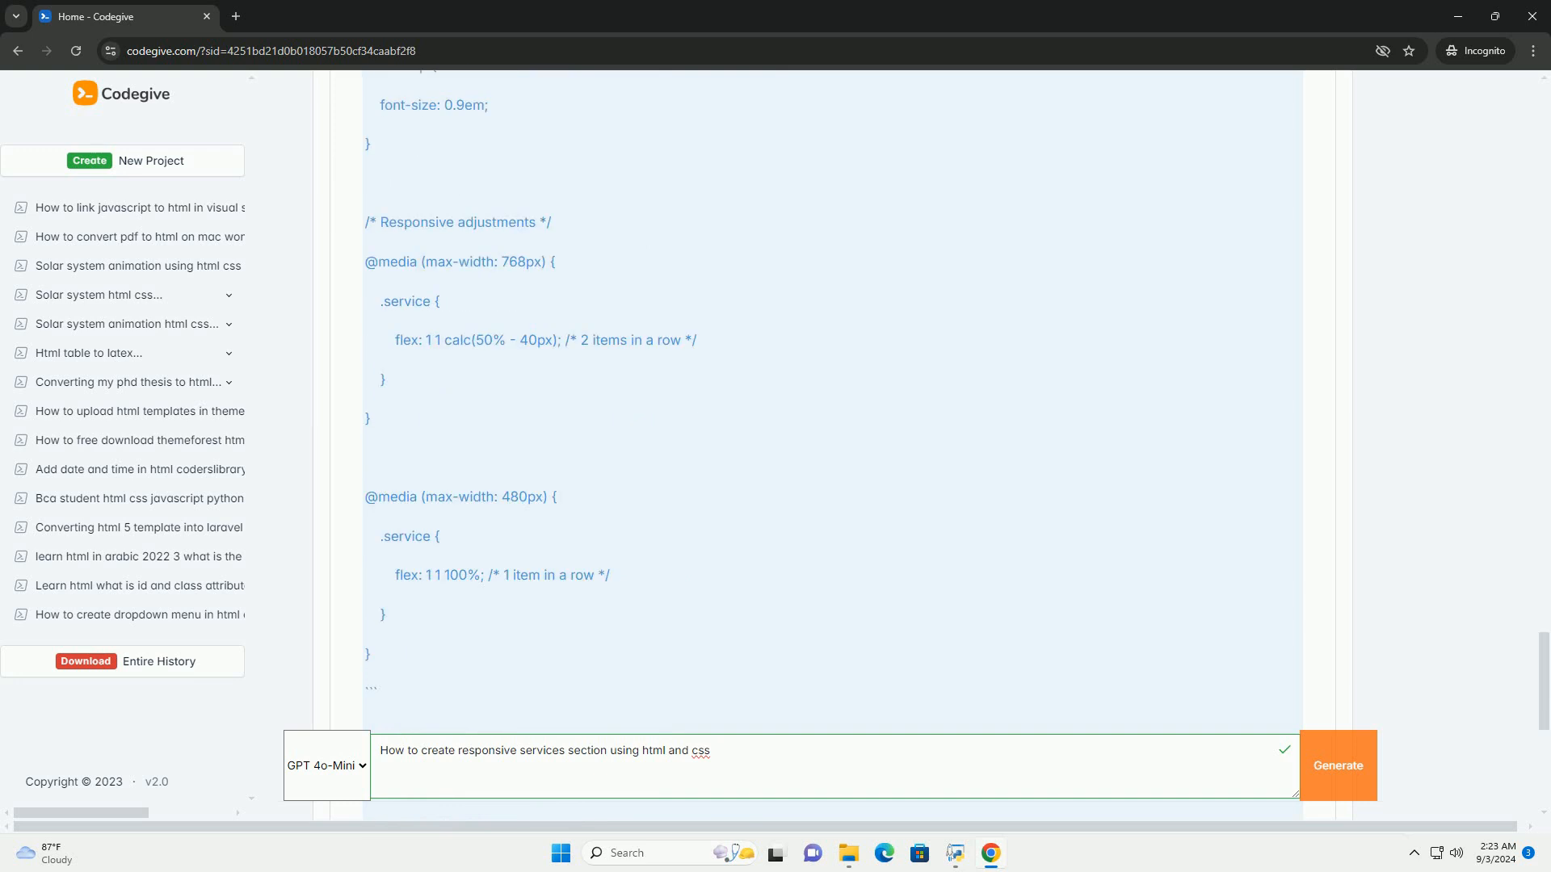
scroll("down", 3)
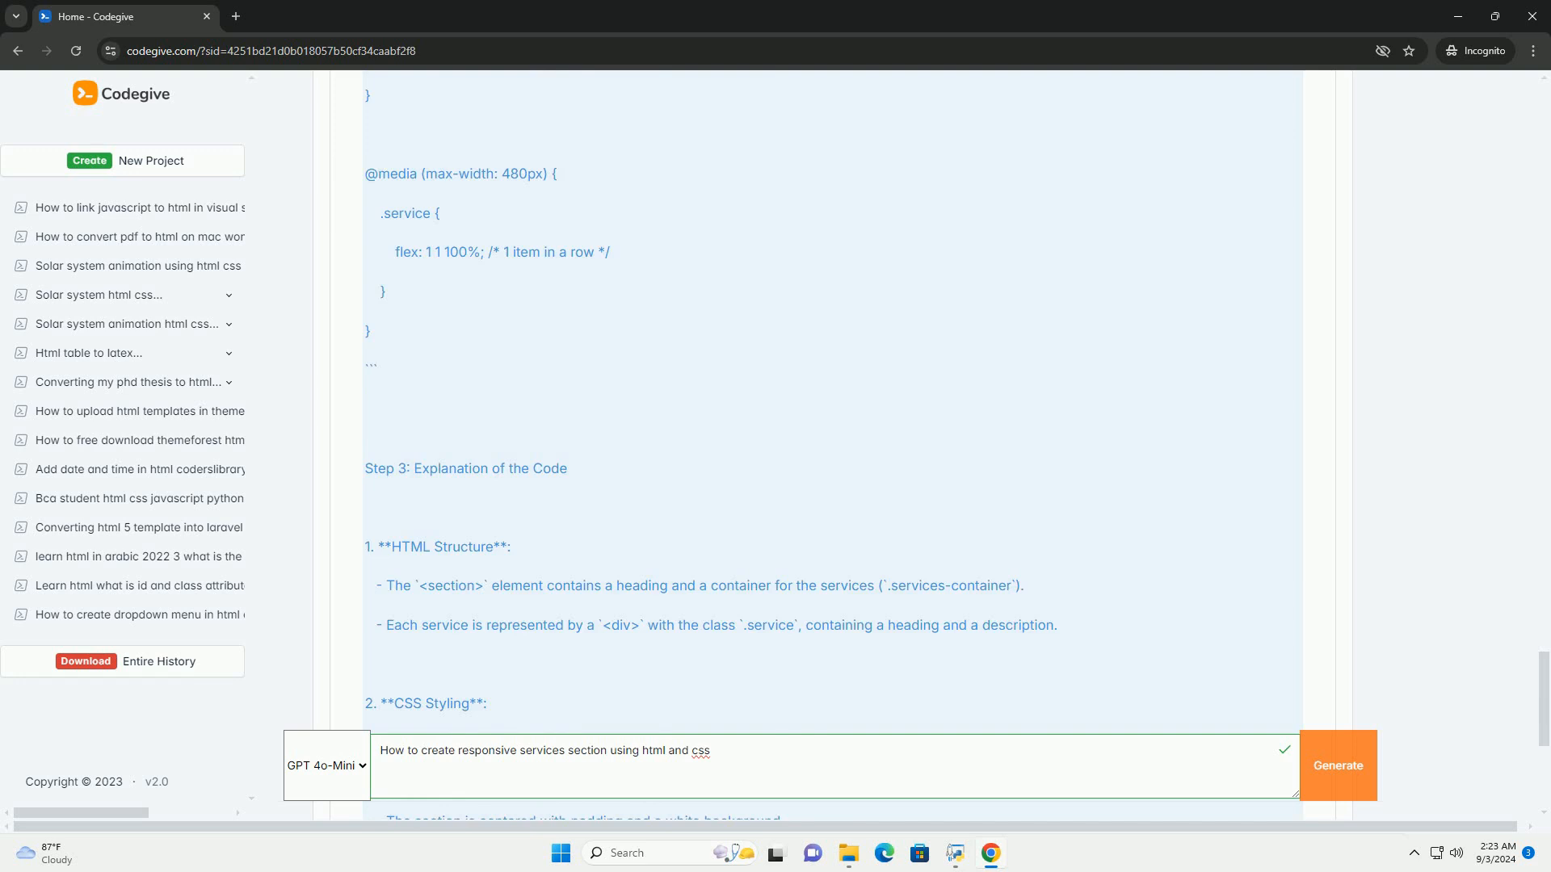
scroll("down", 3)
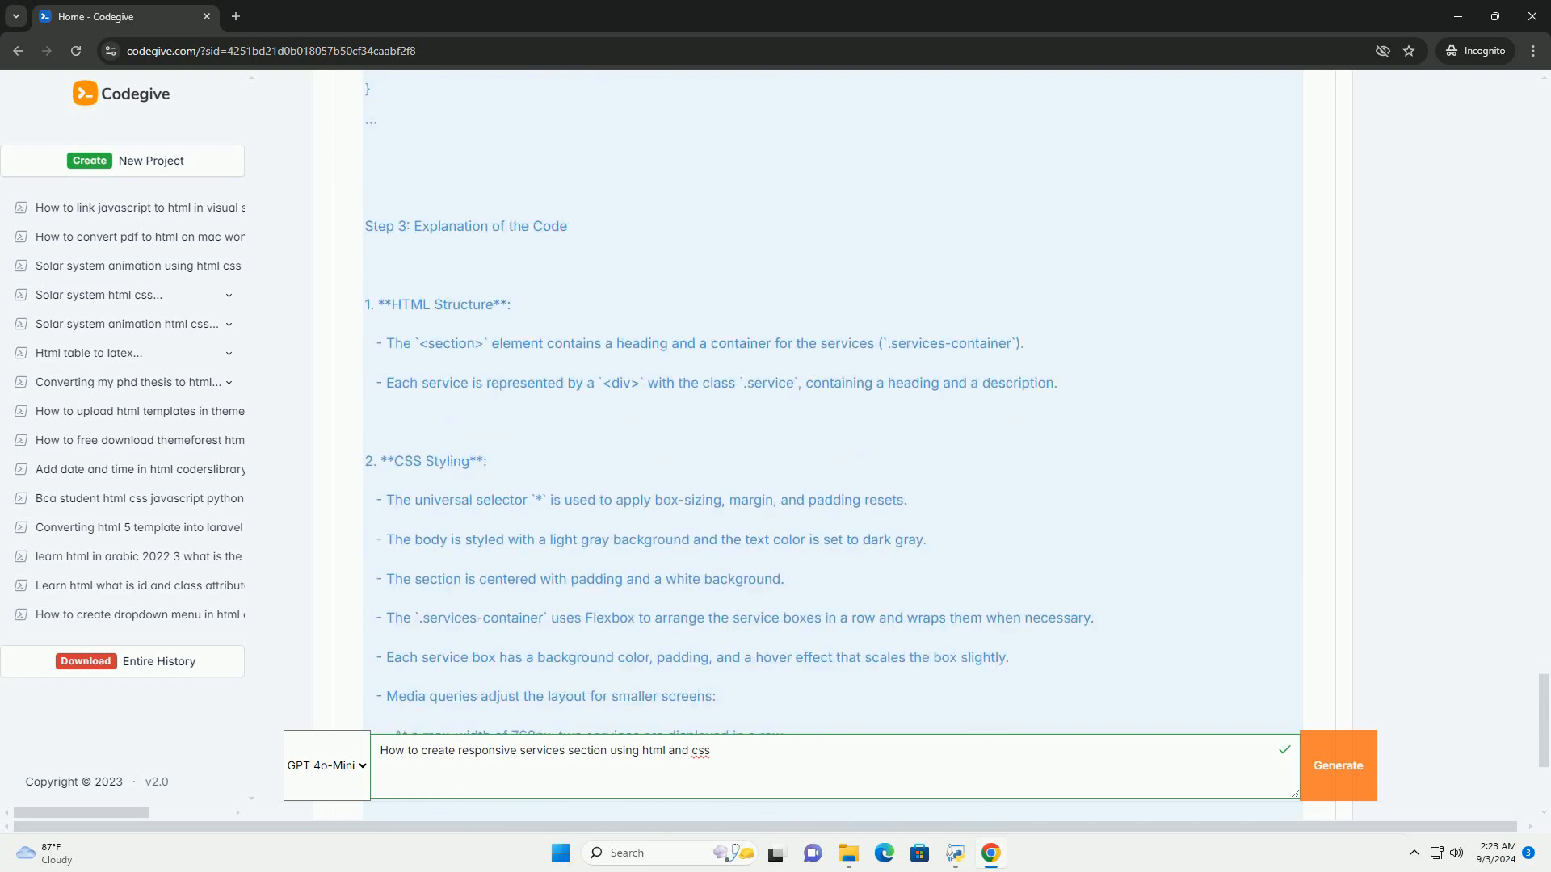
scroll("down", 3)
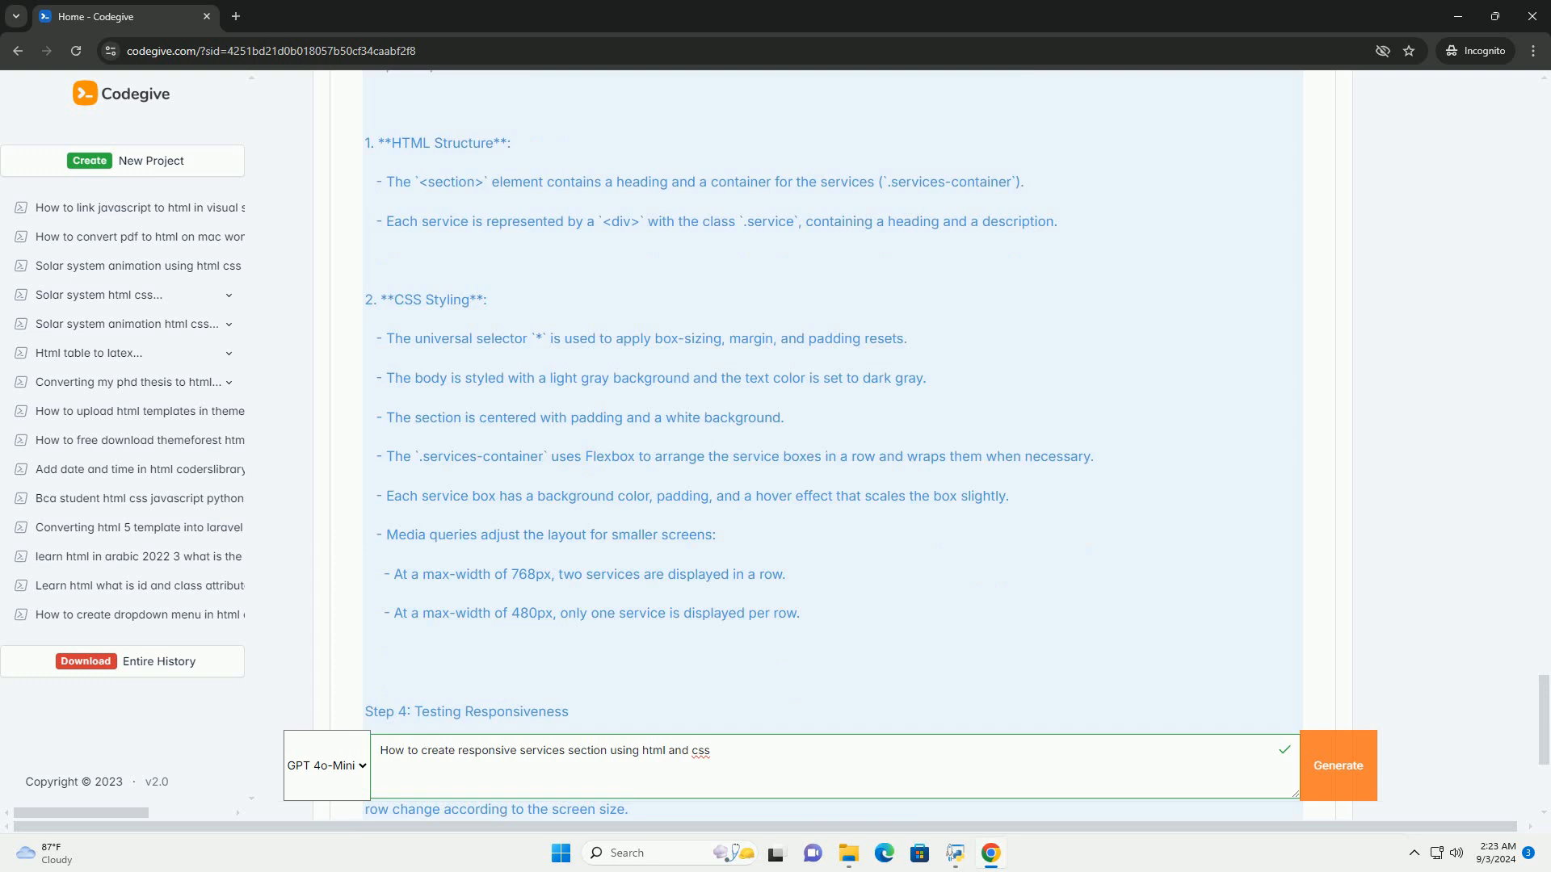